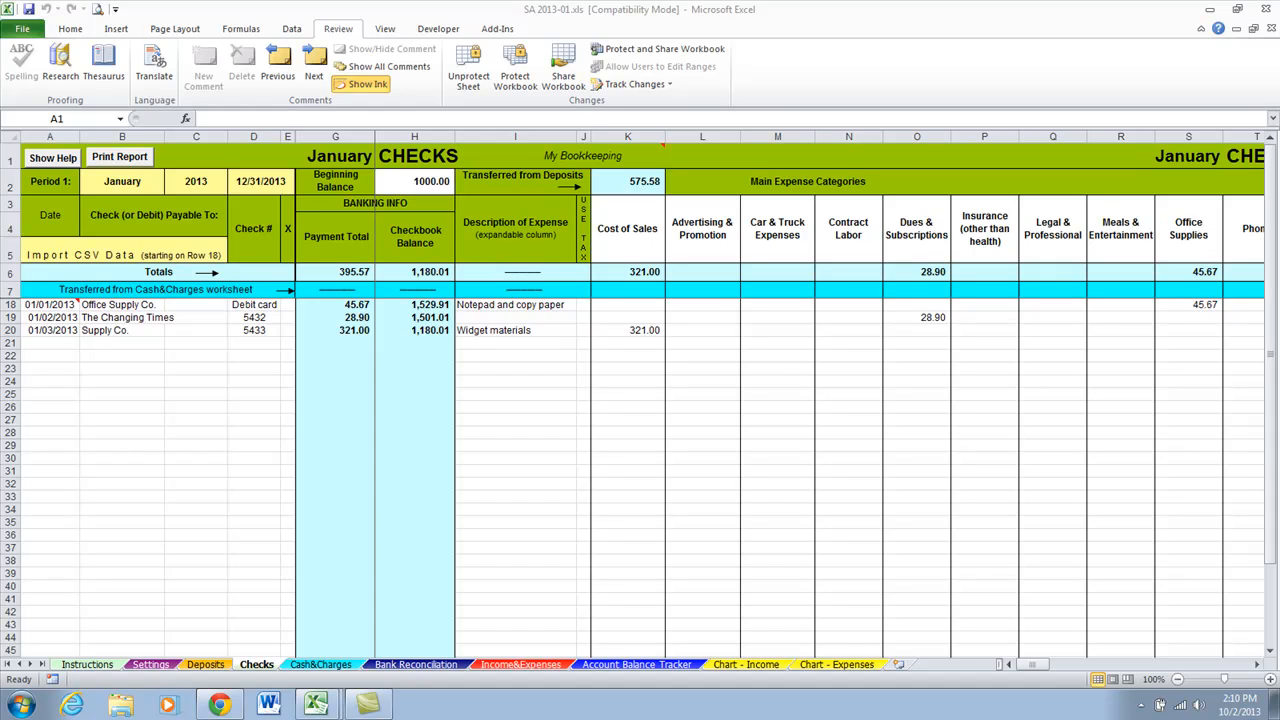
Step: Review the January Income & Expenses report, then switch to the Account Balance Tracker sheet
click(52, 156)
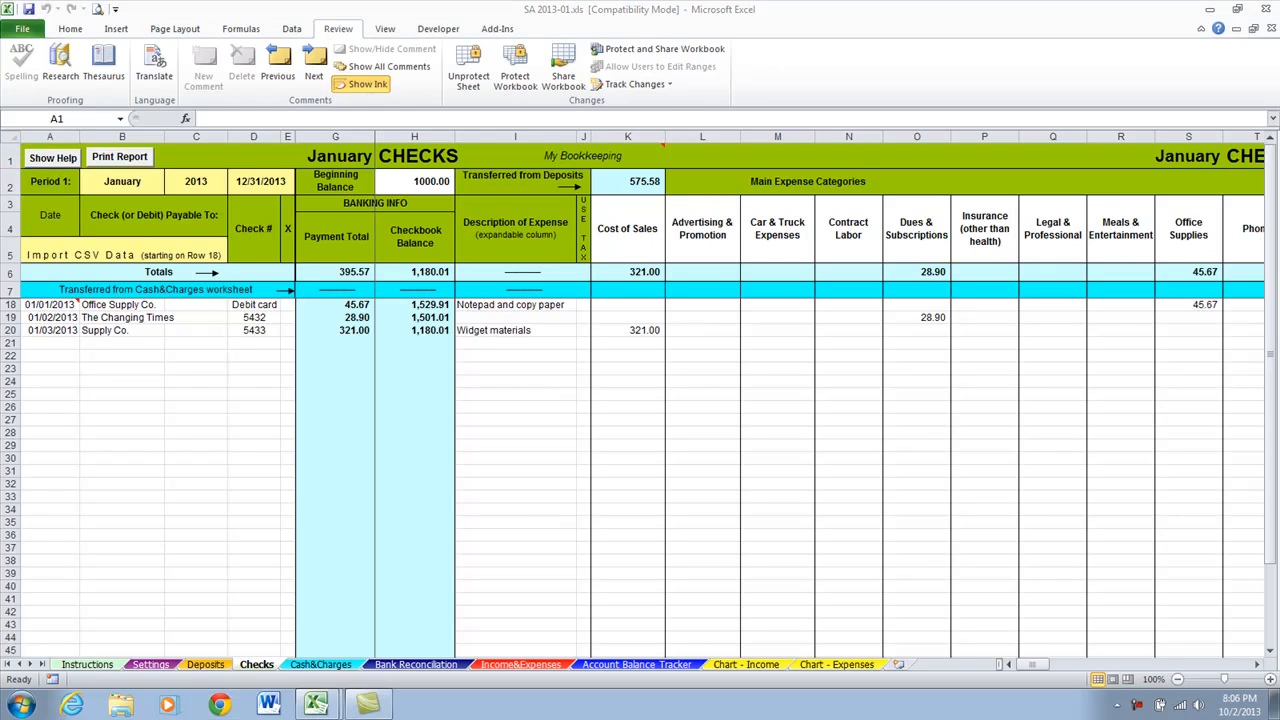
click(520, 664)
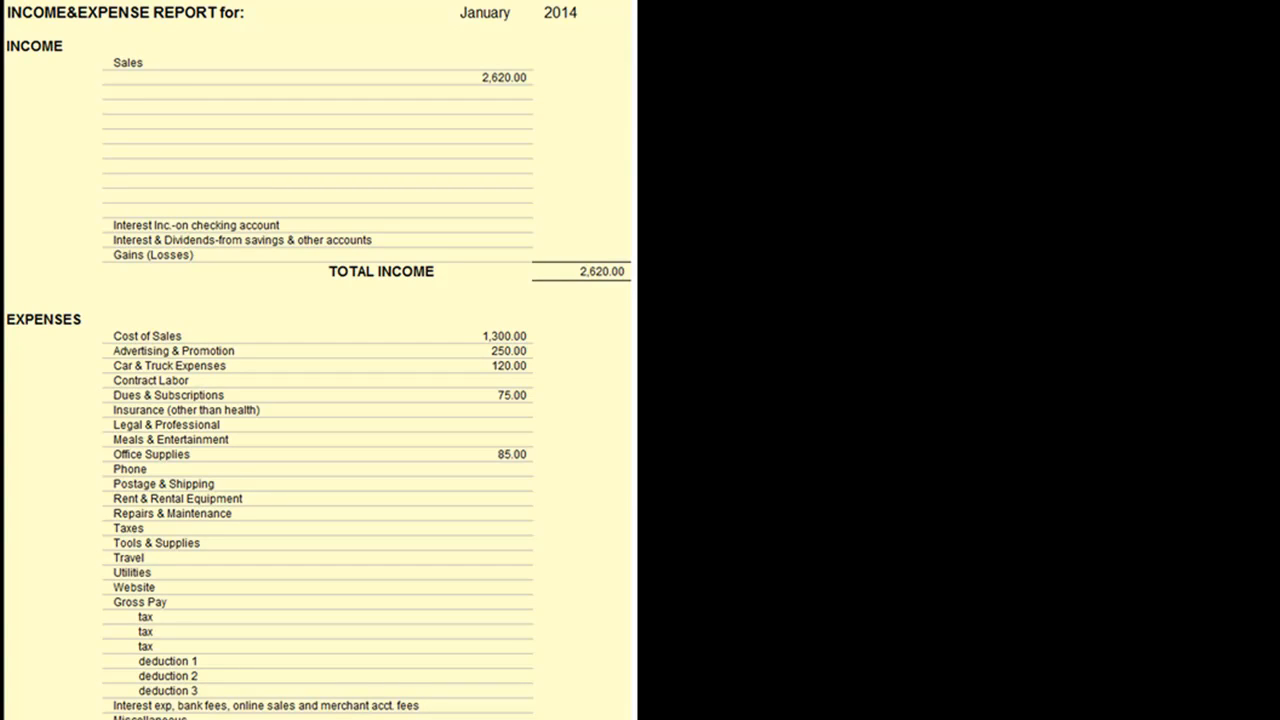
click(954, 684)
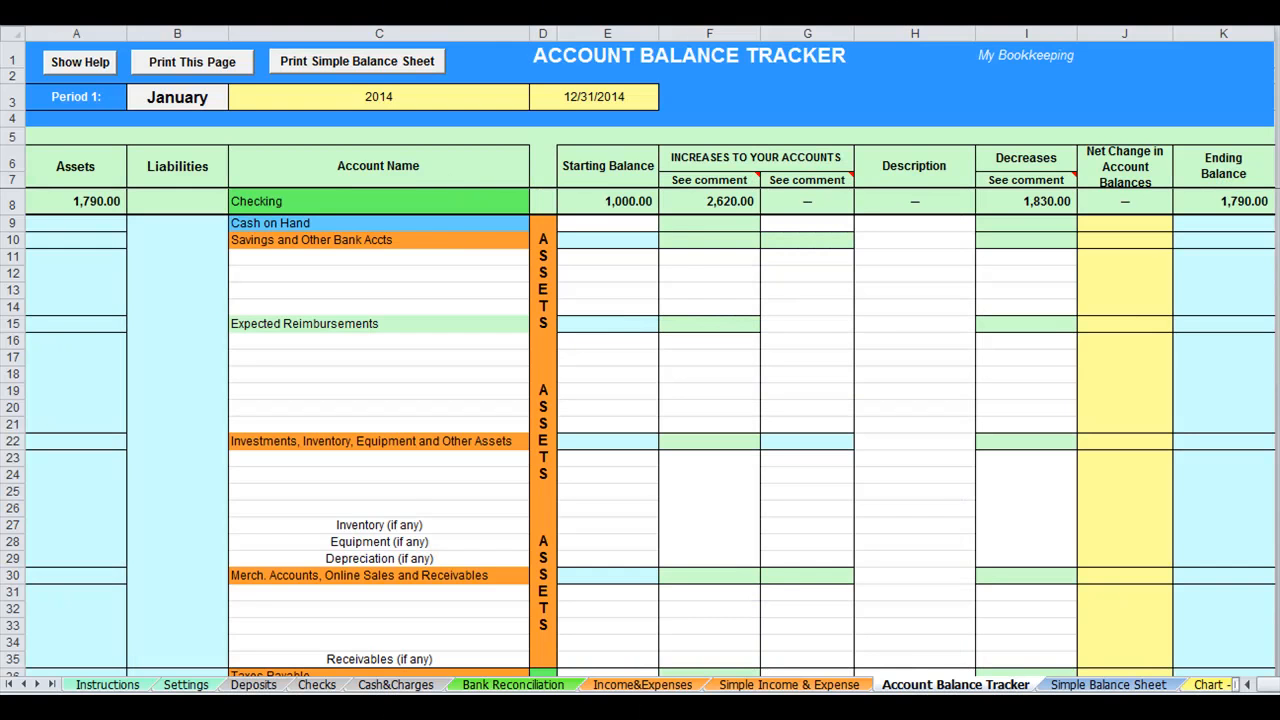